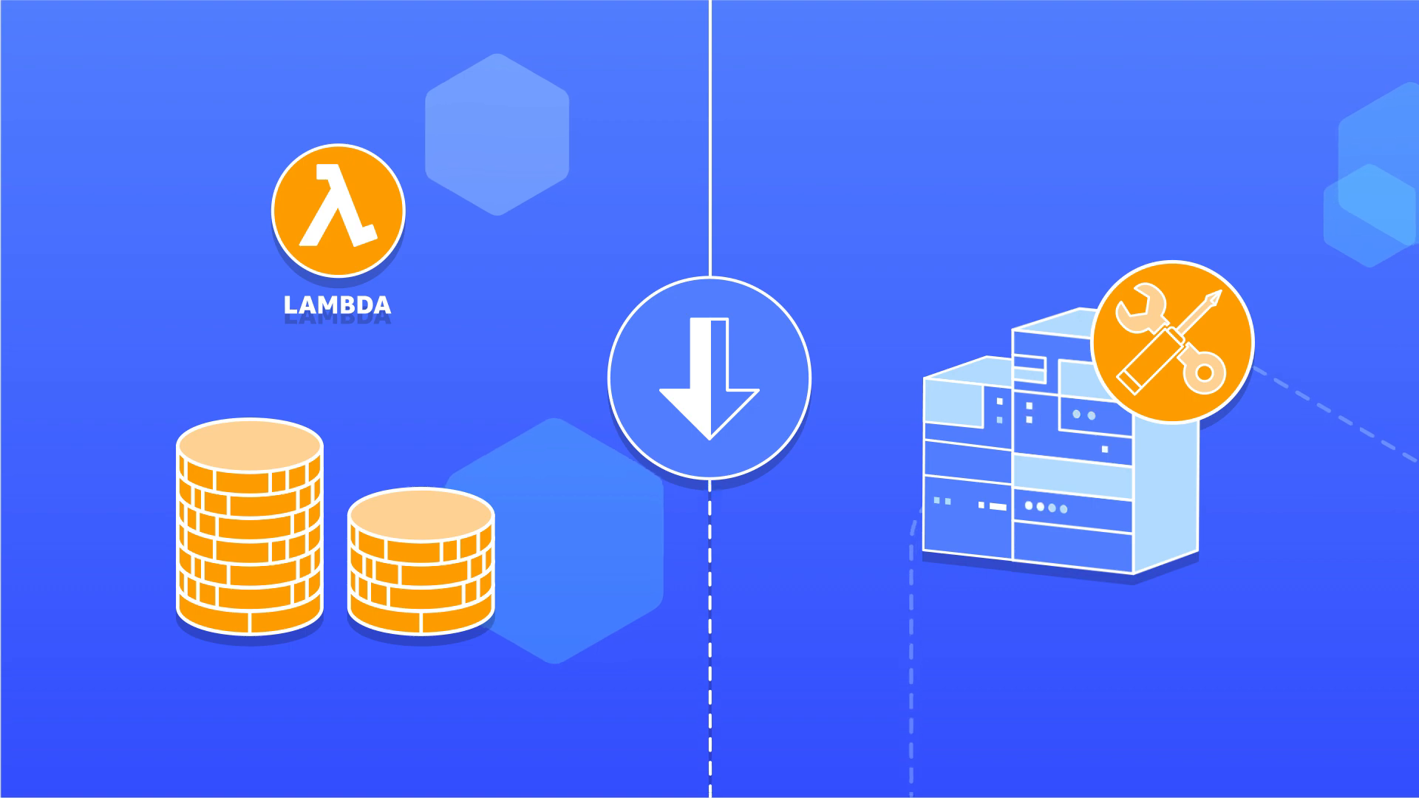
pyautogui.scroll(-3)
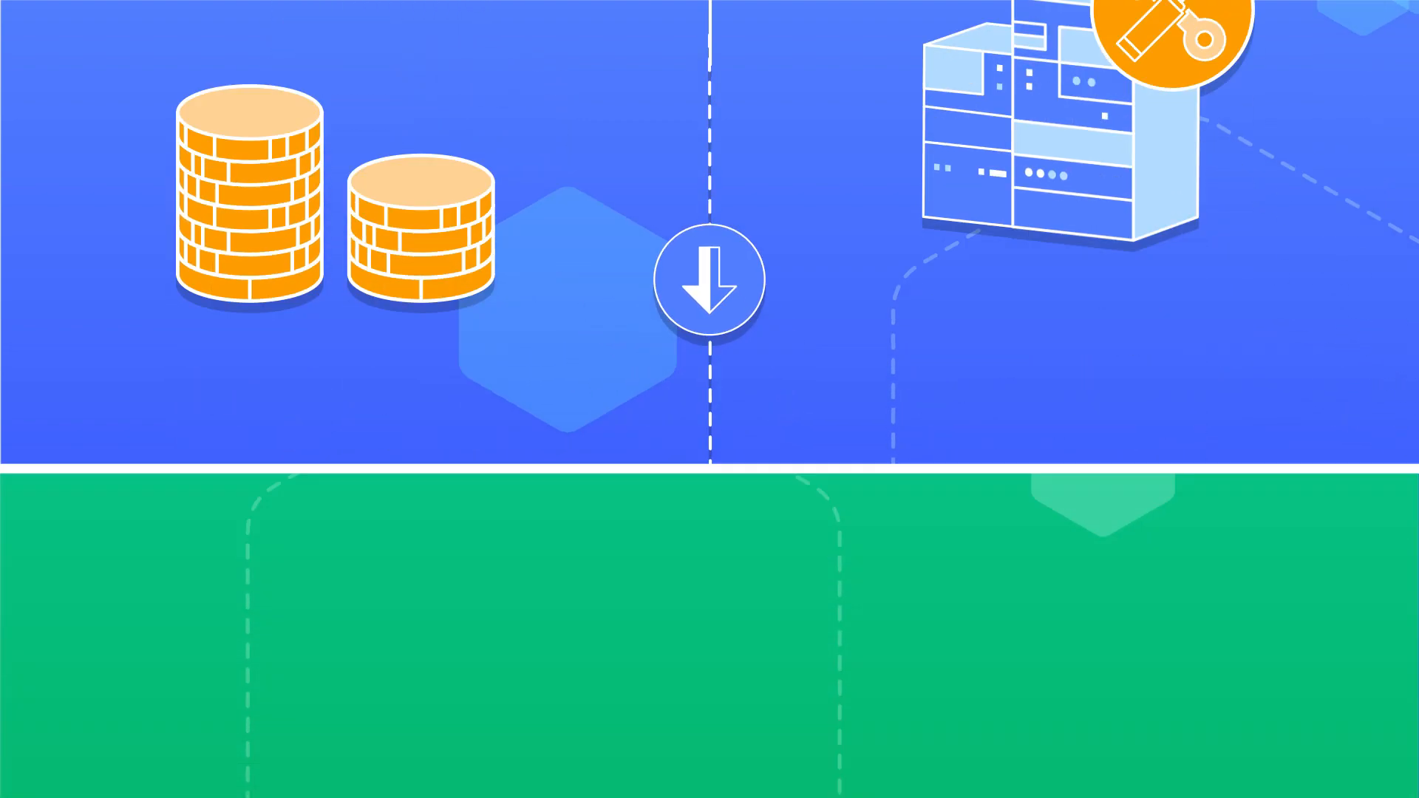